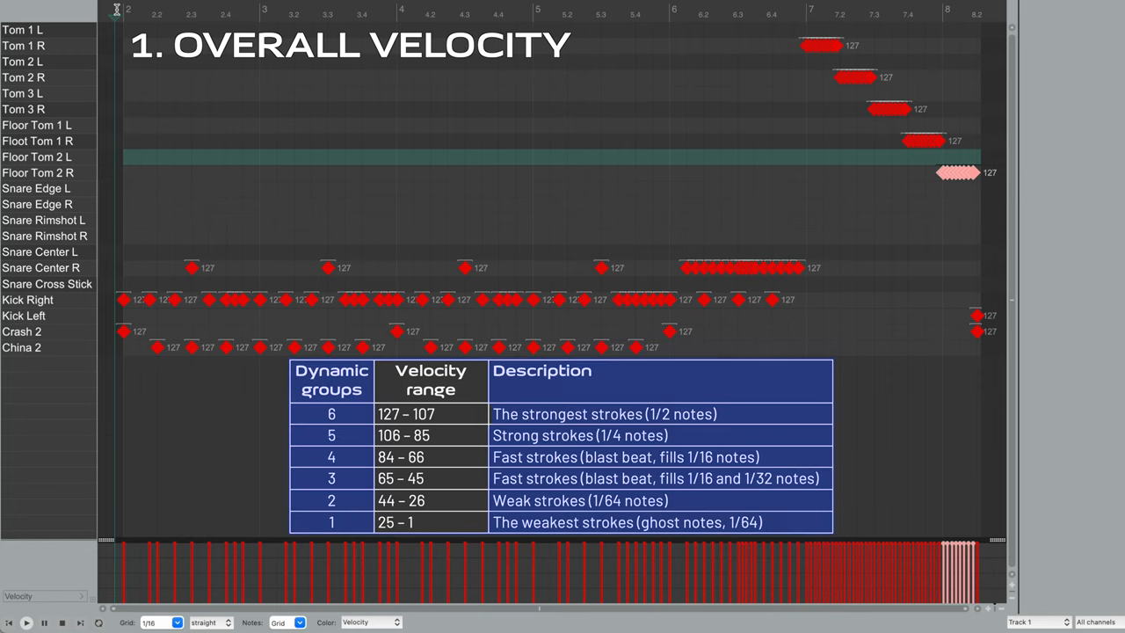
{"action": "mouse_move", "coordinate": [127, 46]}
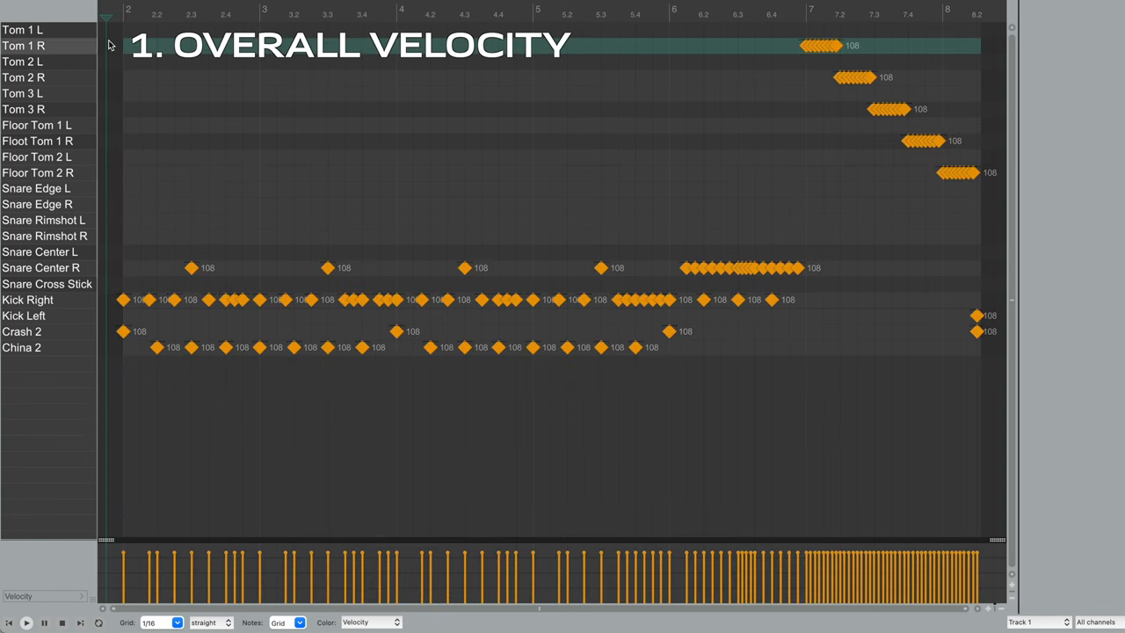
{"action": "left_click", "coordinate": [28, 298]}
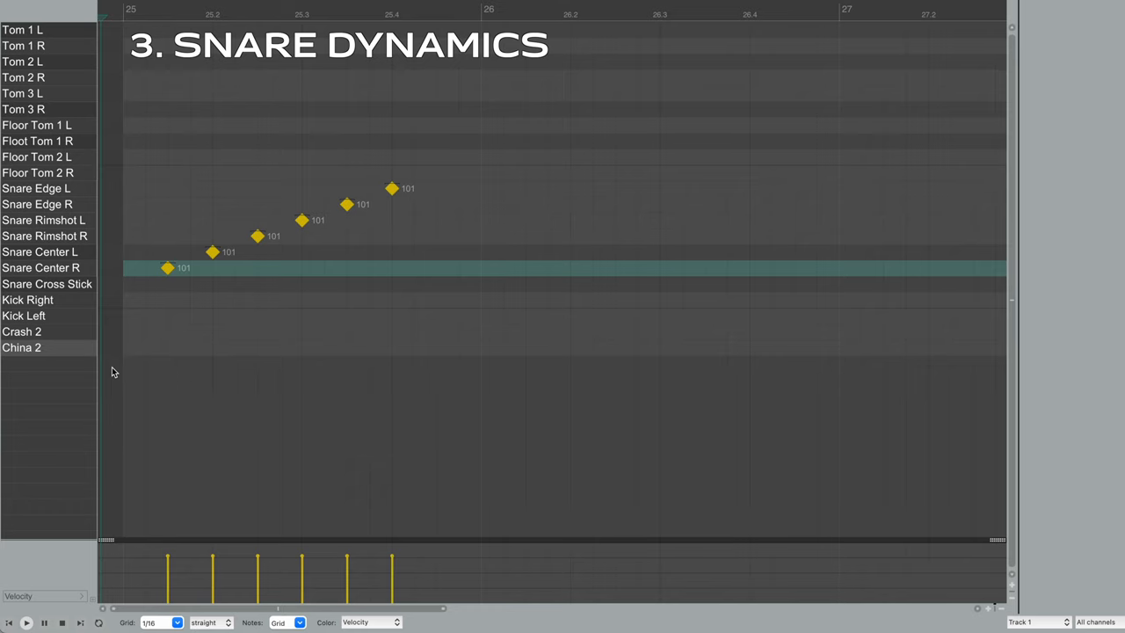
{"action": "mouse_move", "coordinate": [172, 295]}
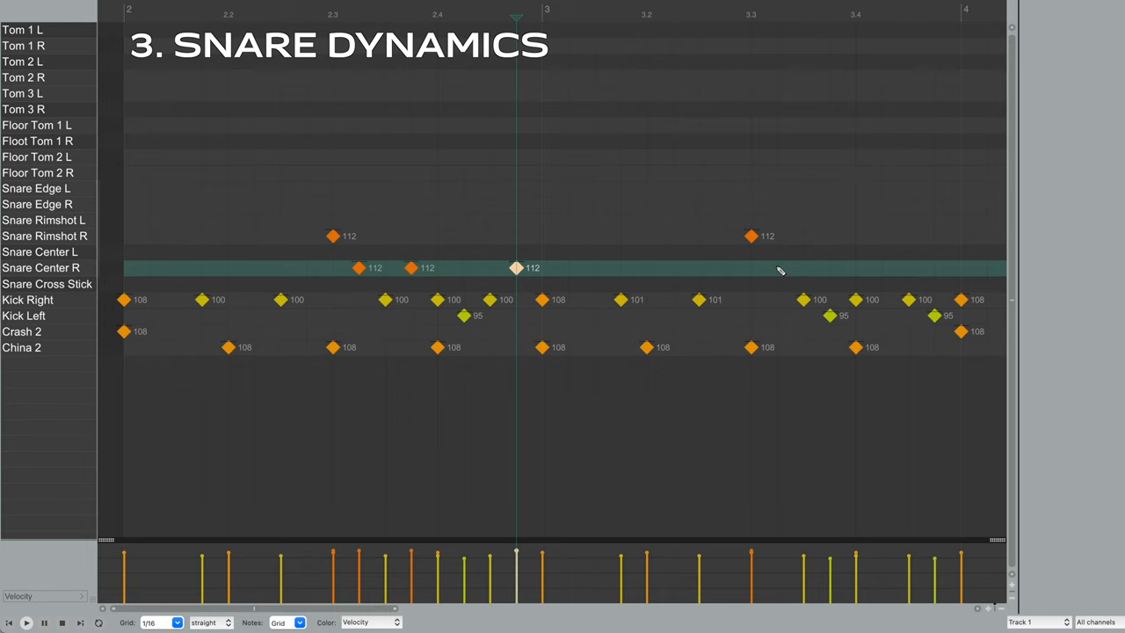
Scroll the piano roll right to reach the snare ghost-note area between backbeats
{"action": "scroll", "scroll_direction": "right", "scroll_amount": 3}
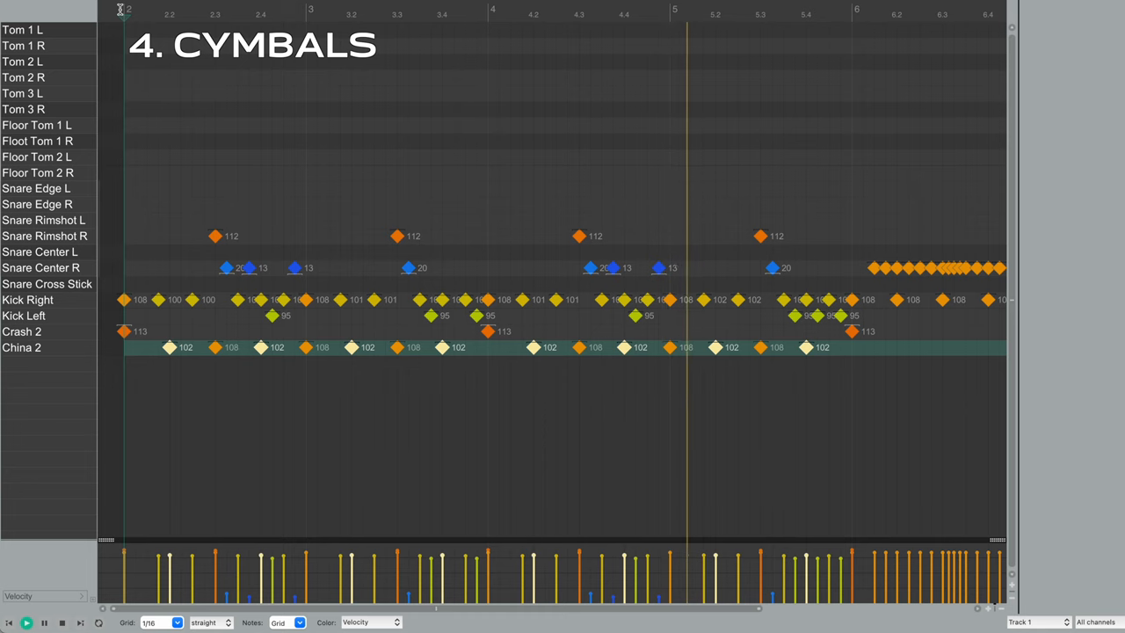
Scroll right to bring the China and Crash 2 cymbal hits and the fill into view
{"action": "scroll", "scroll_direction": "right", "scroll_amount": 3}
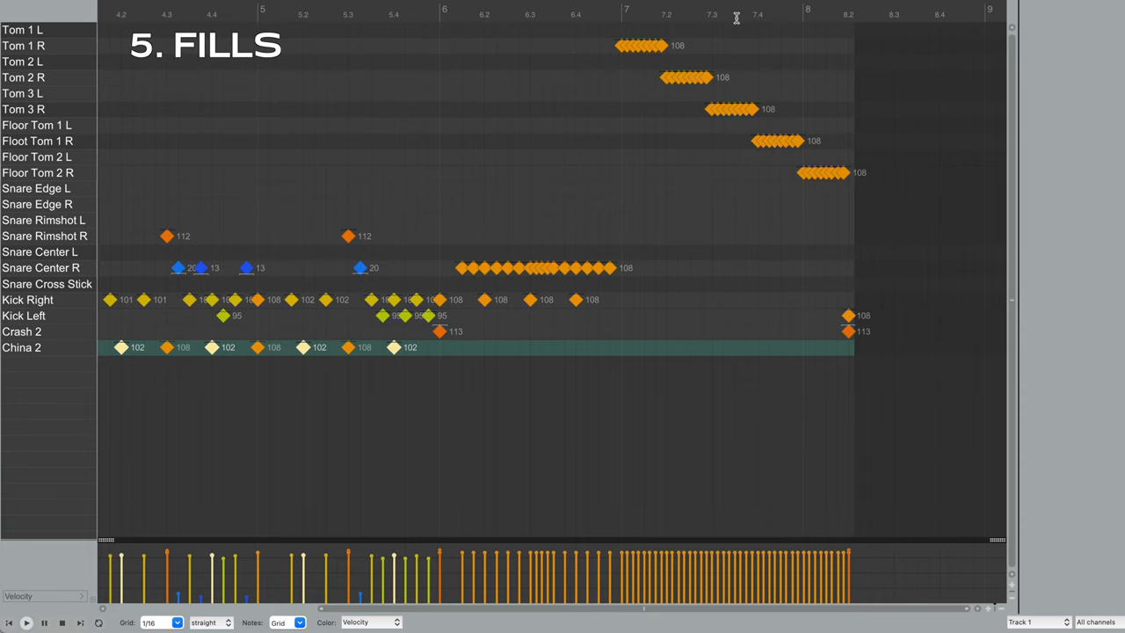
{"action": "mouse_move", "coordinate": [554, 187]}
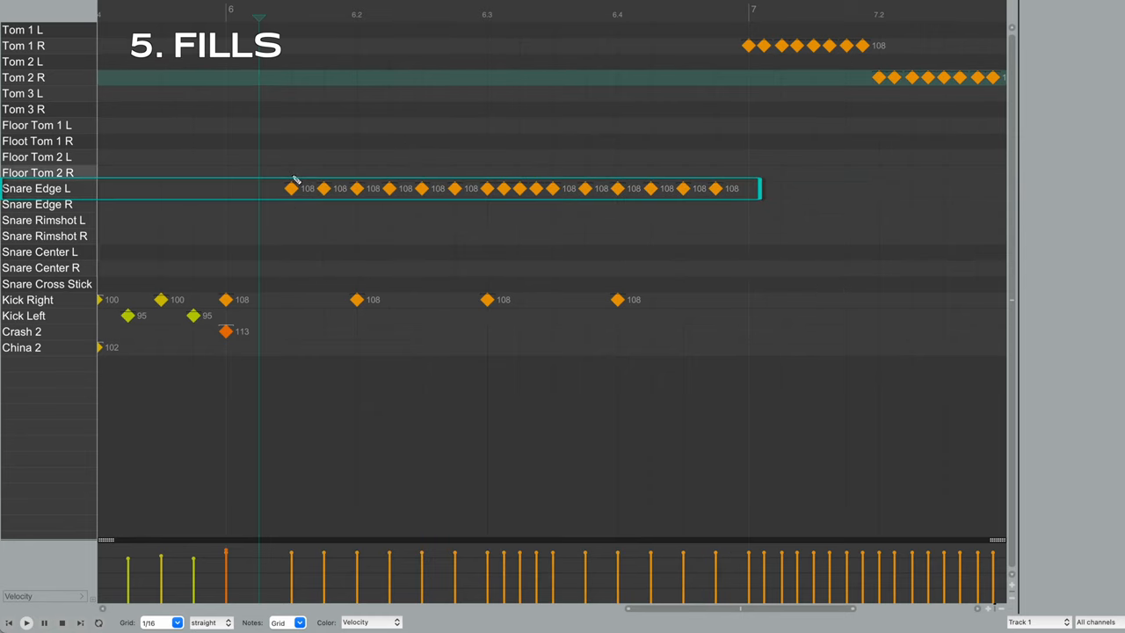
Select a snare fill note to start moving the run onto the Snare Edge L/R rows
{"action": "left_click", "coordinate": [318, 172]}
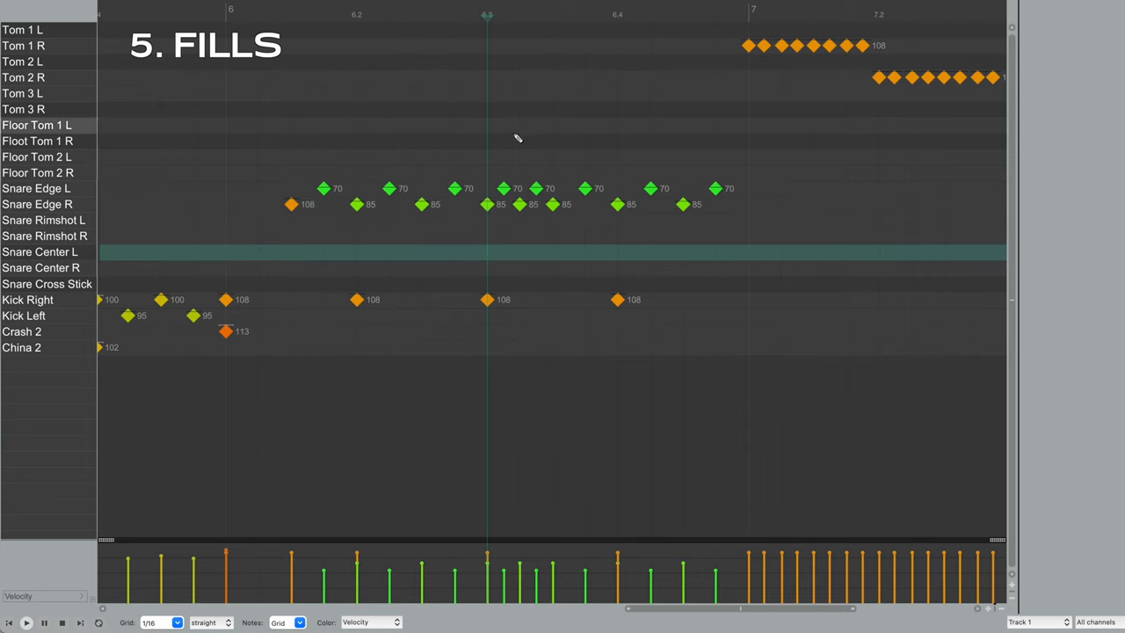
Marquee-select alternate tom notes to move them to the matching Tom L/R row
{"action": "left_click_drag", "start_coordinate": [517, 139], "coordinate": [562, 237]}
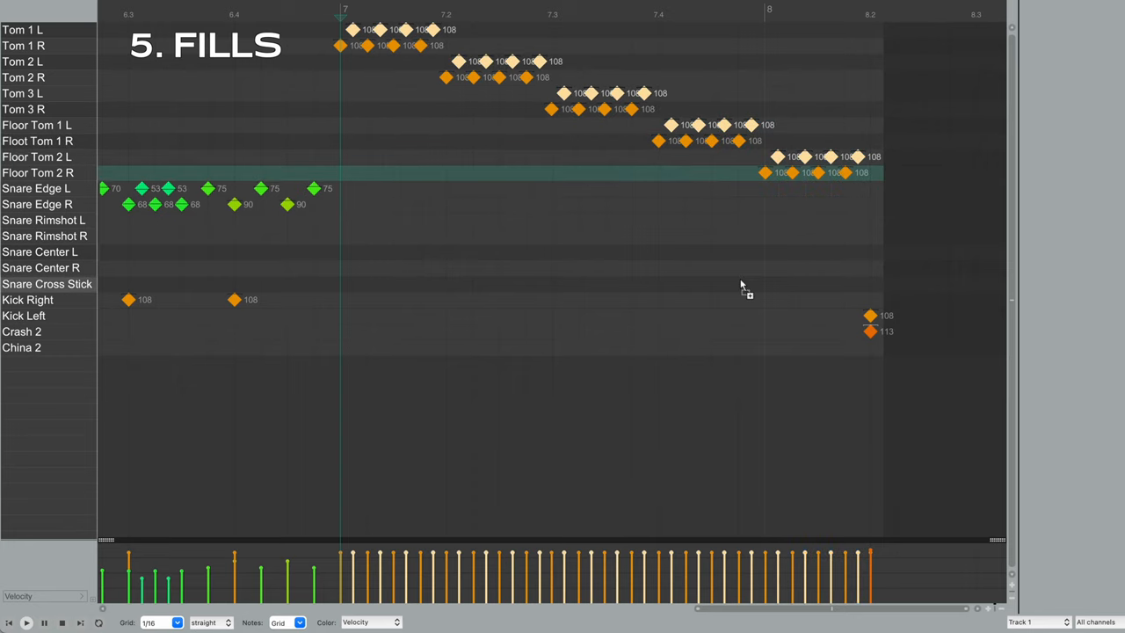
Adjust a tom note's velocity in the lane, then play back the humanized beat beside the original
{"action": "left_click", "coordinate": [334, 325]}
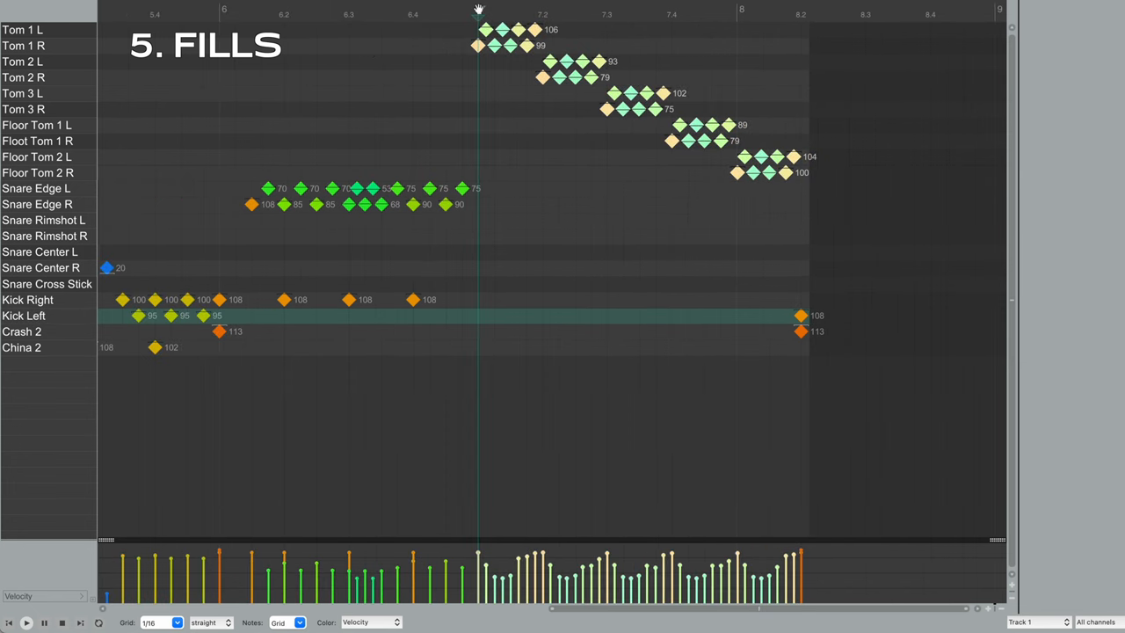
{"action": "mouse_move", "coordinate": [571, 4]}
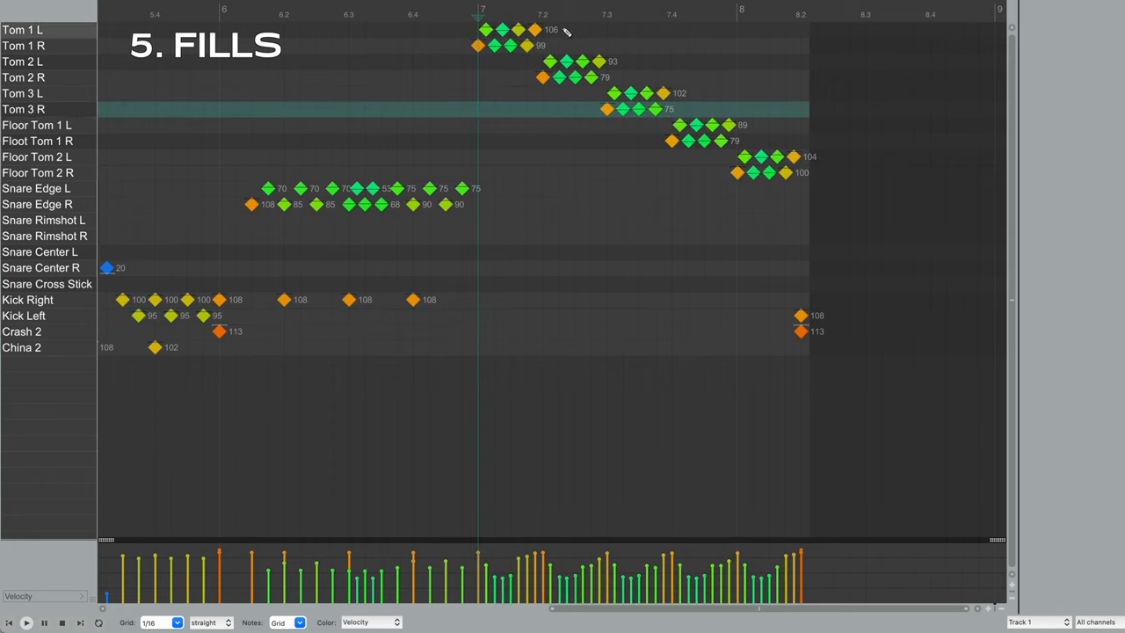
{"action": "mouse_move", "coordinate": [531, 28]}
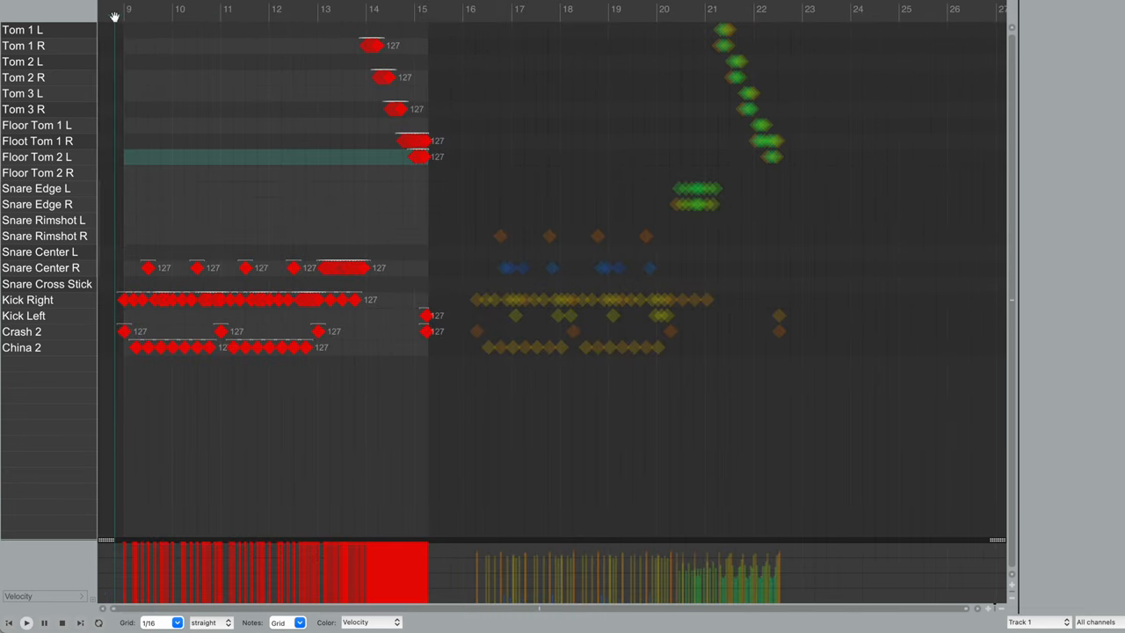
{"action": "left_click", "coordinate": [25, 622]}
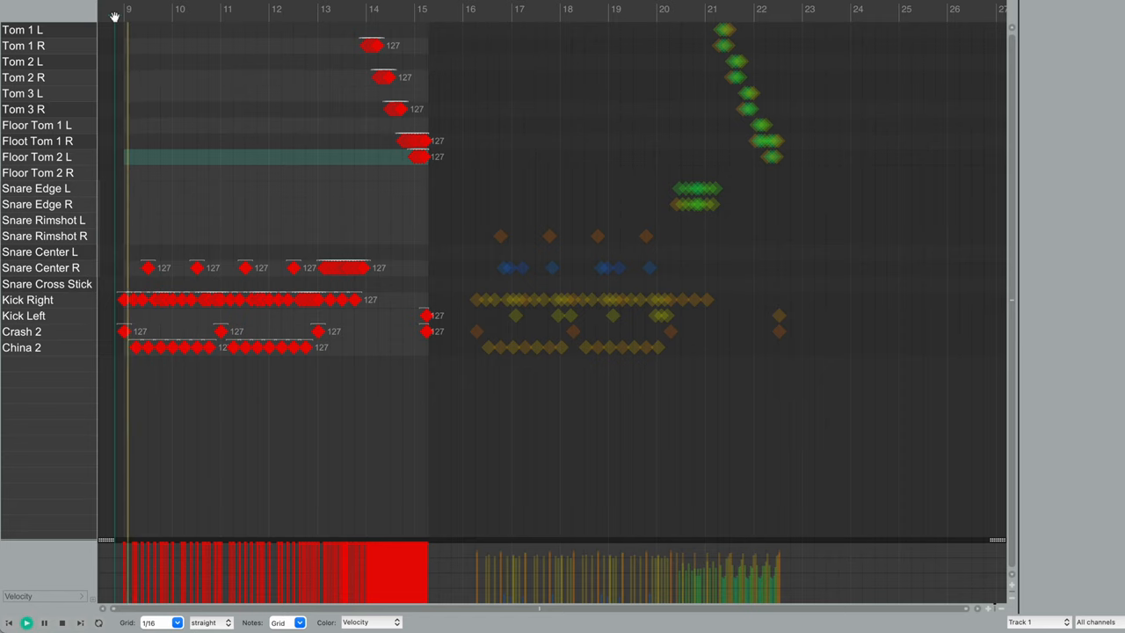